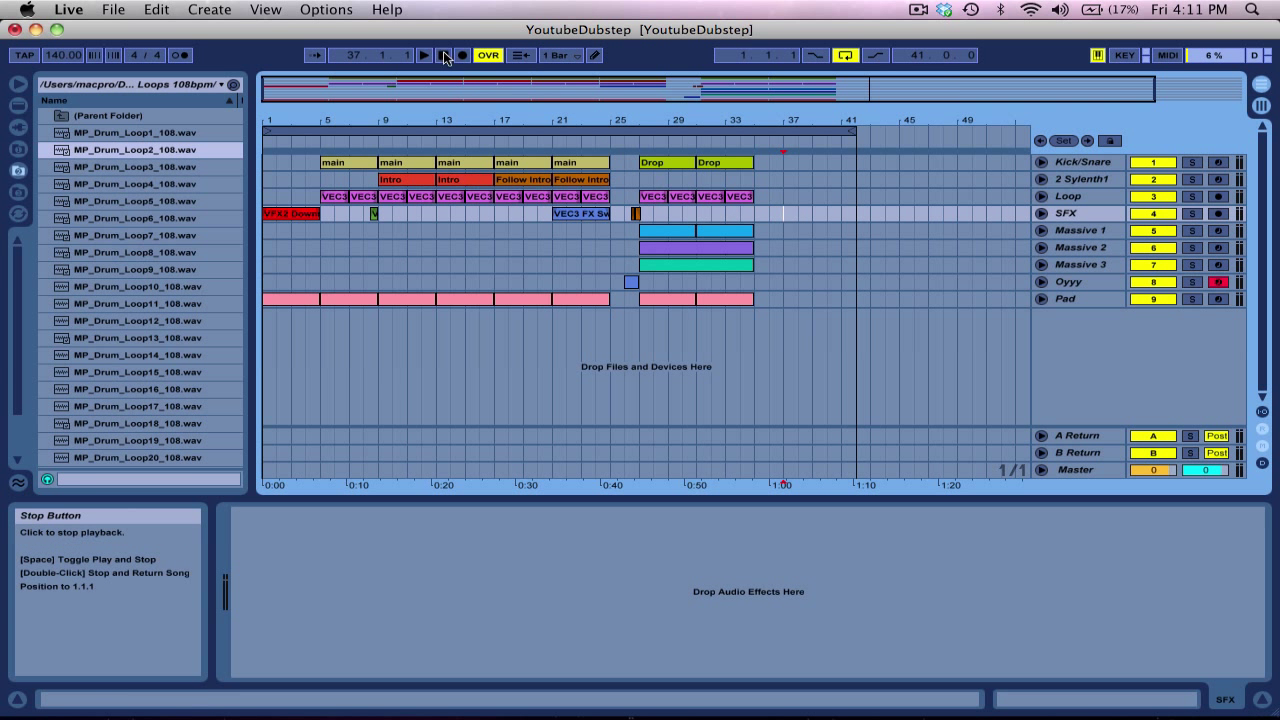
Return to the song start and play the YoutubeDubstep arrangement through from the transport
left_click(444, 56)
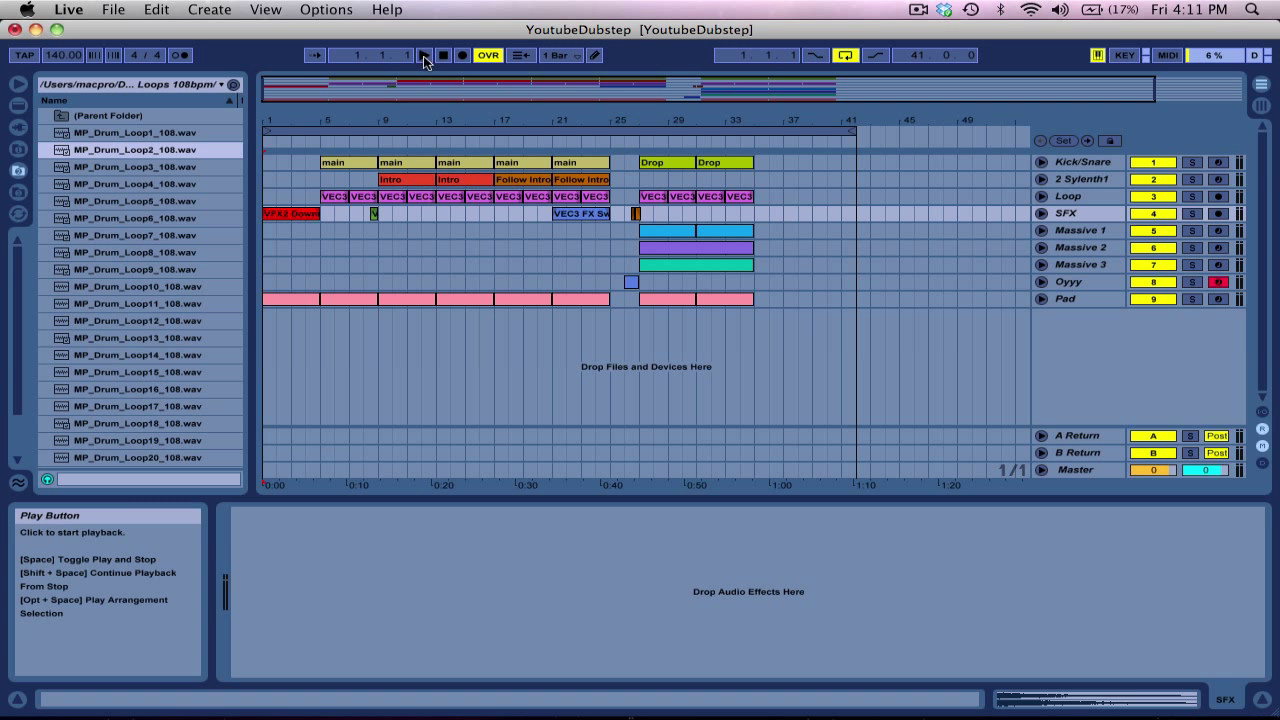
left_click(422, 56)
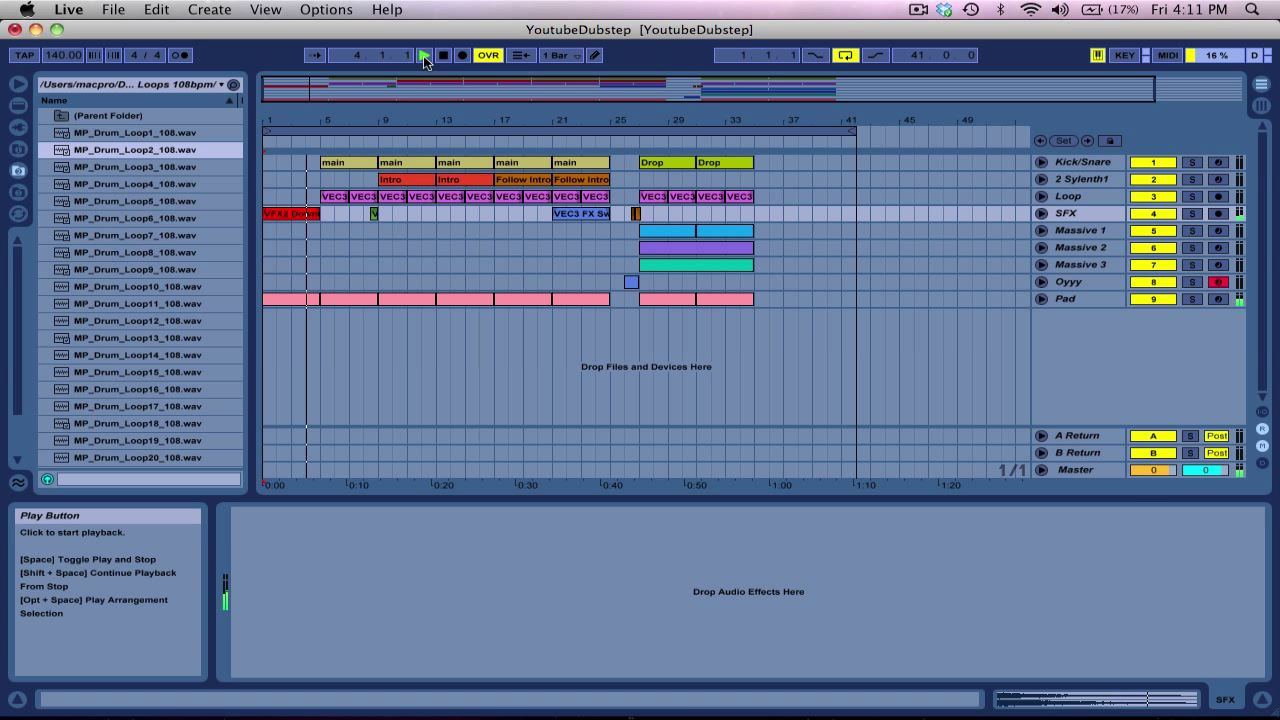
left_click(424, 56)
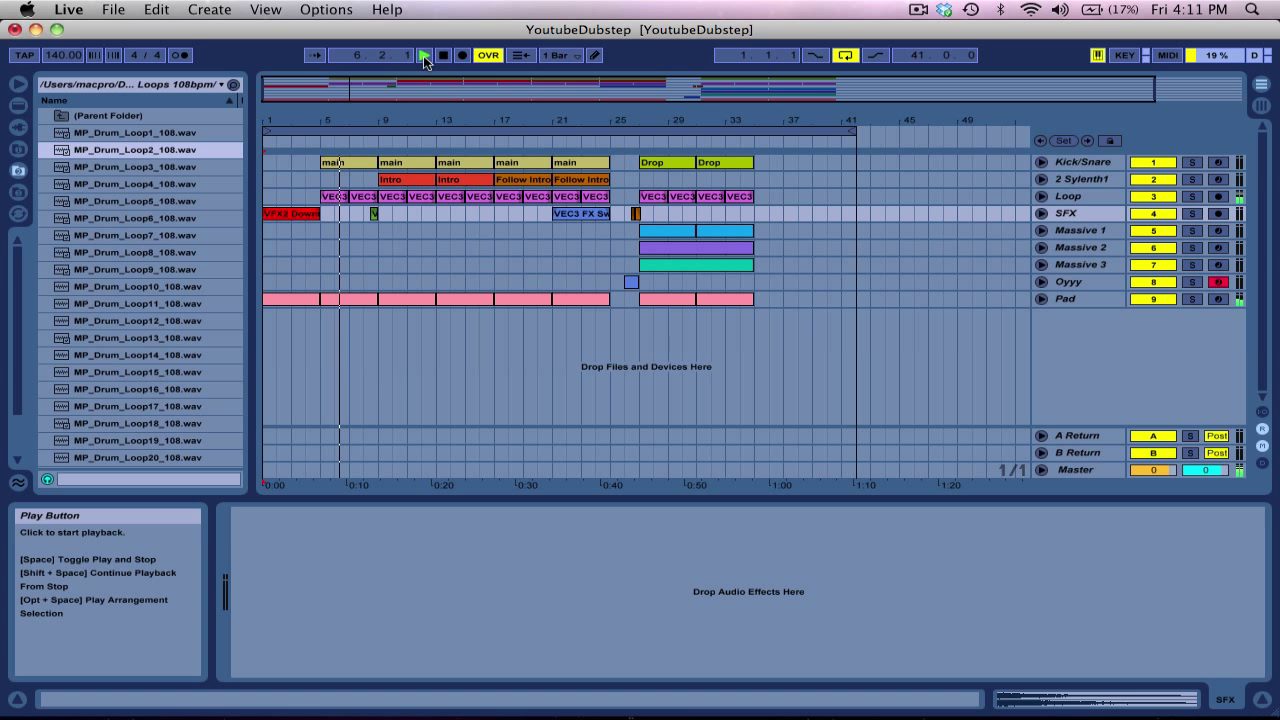
left_click(424, 56)
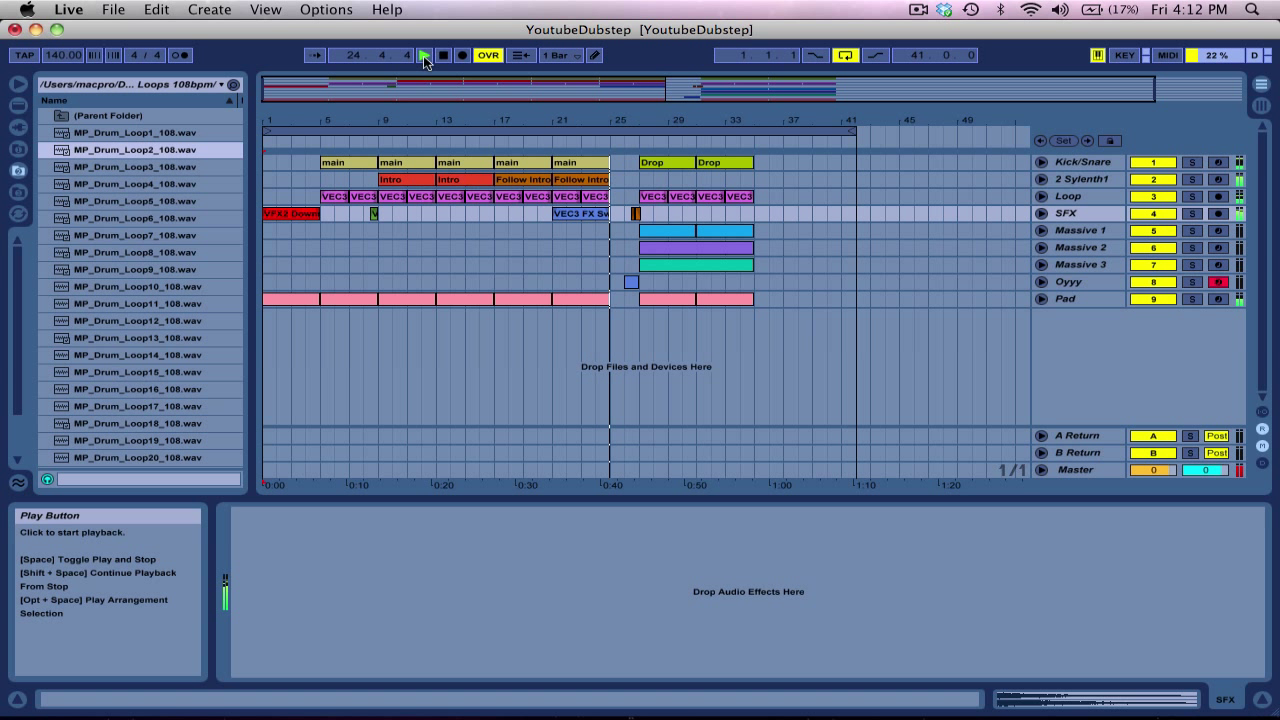
left_click(424, 56)
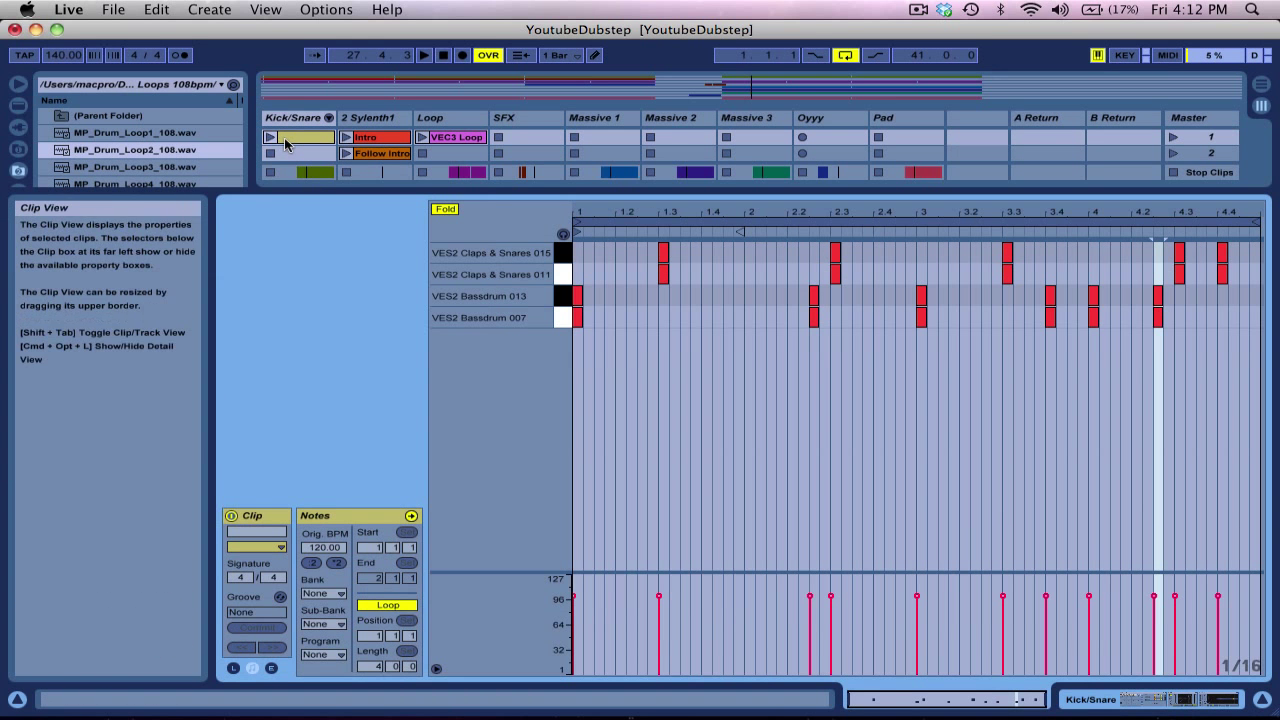
Show the session mixer with each track's sends, pan and volume
left_click(270, 136)
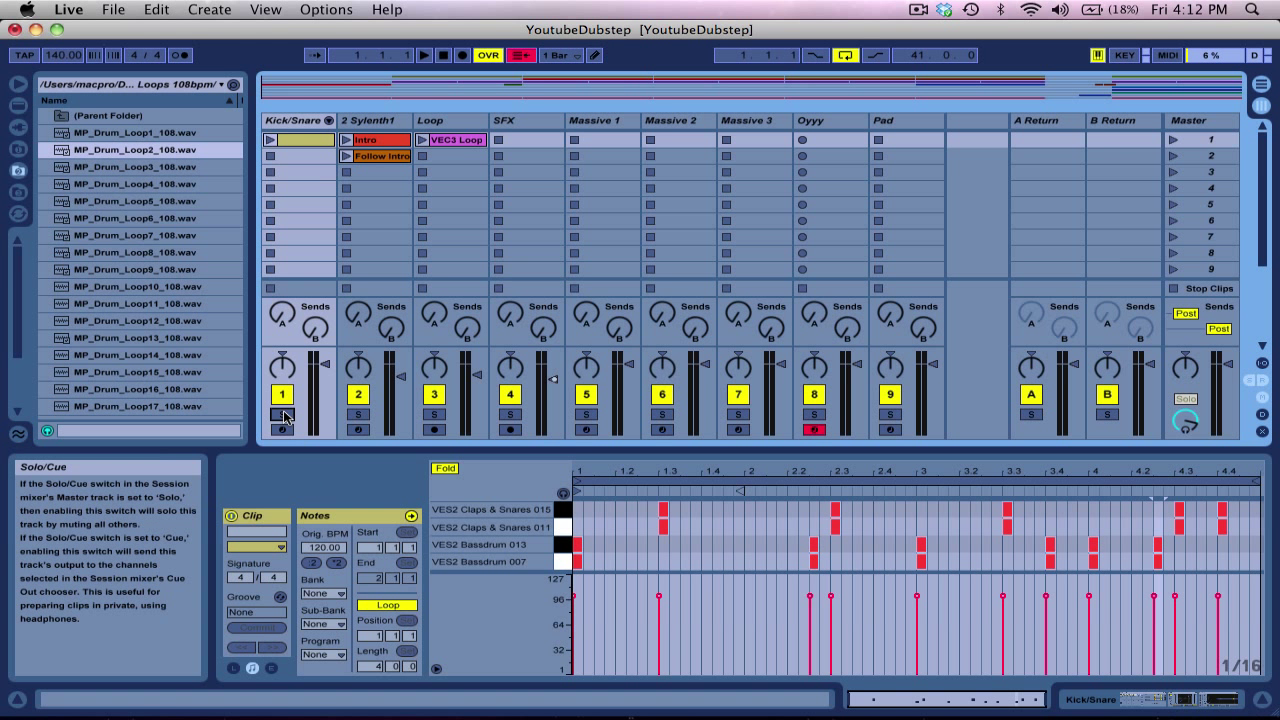
Audition the VEC3 Loop clip, then return to the arrangement showing Kick/Snare volume automation
left_click(452, 140)
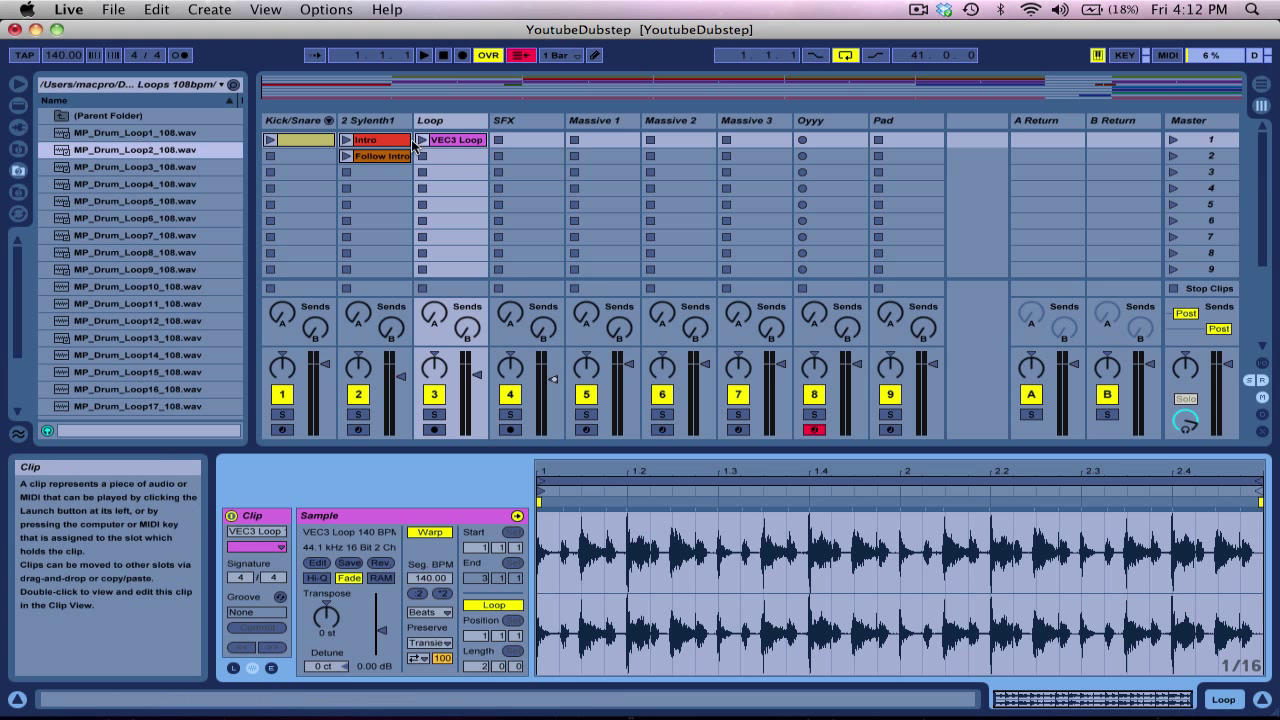
left_click(420, 140)
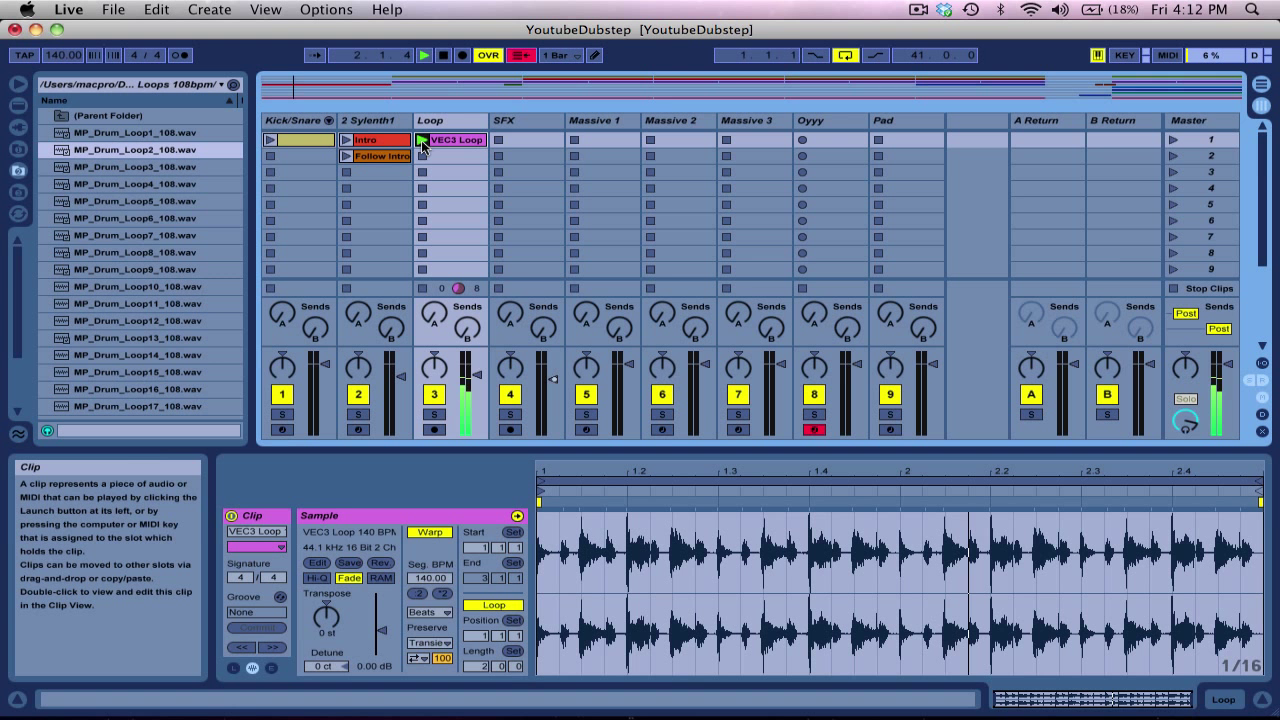
left_click(448, 140)
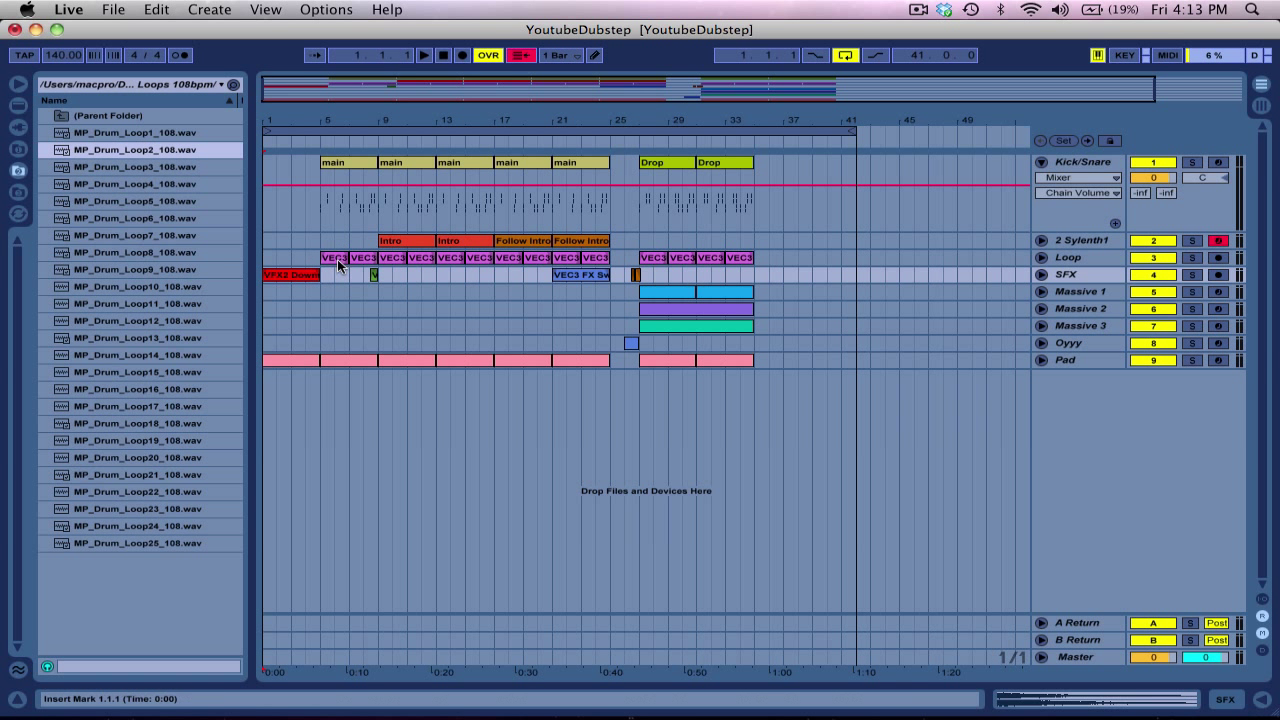
Switch from the arrangement back to the session view of clips
left_click(372, 274)
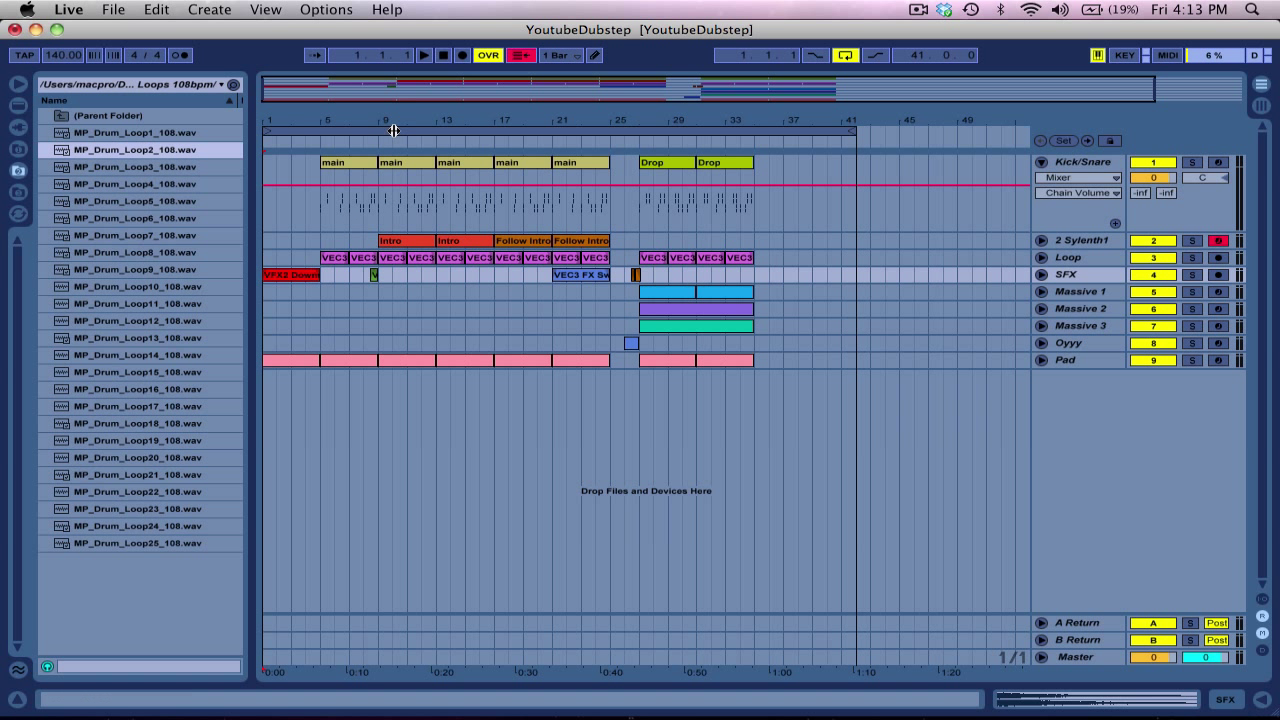
mouse_move(500, 136)
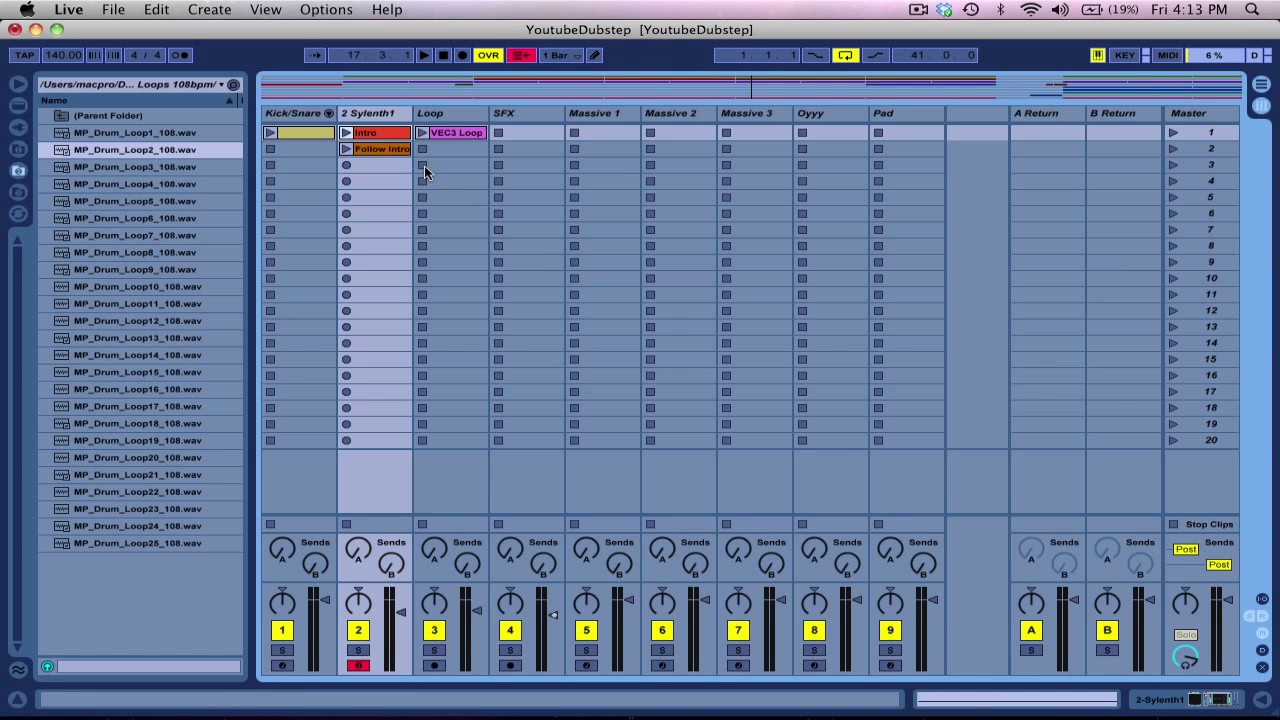
mouse_move(418, 160)
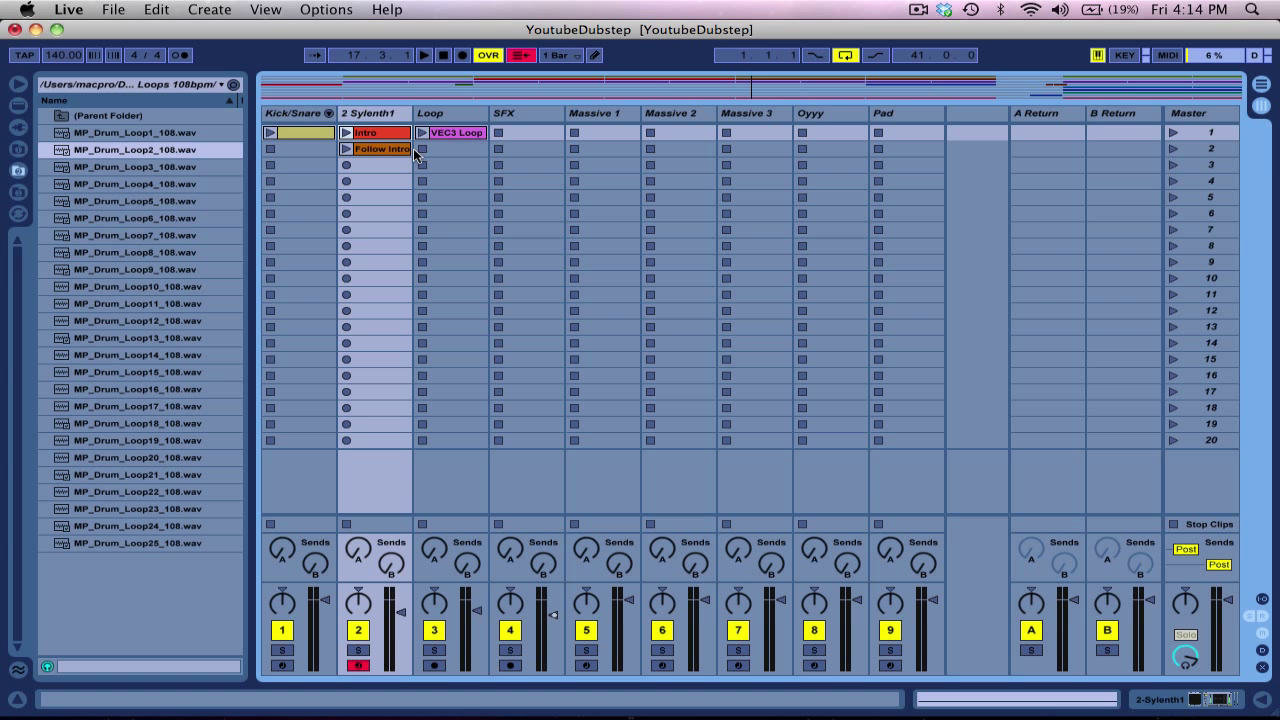
mouse_move(386, 158)
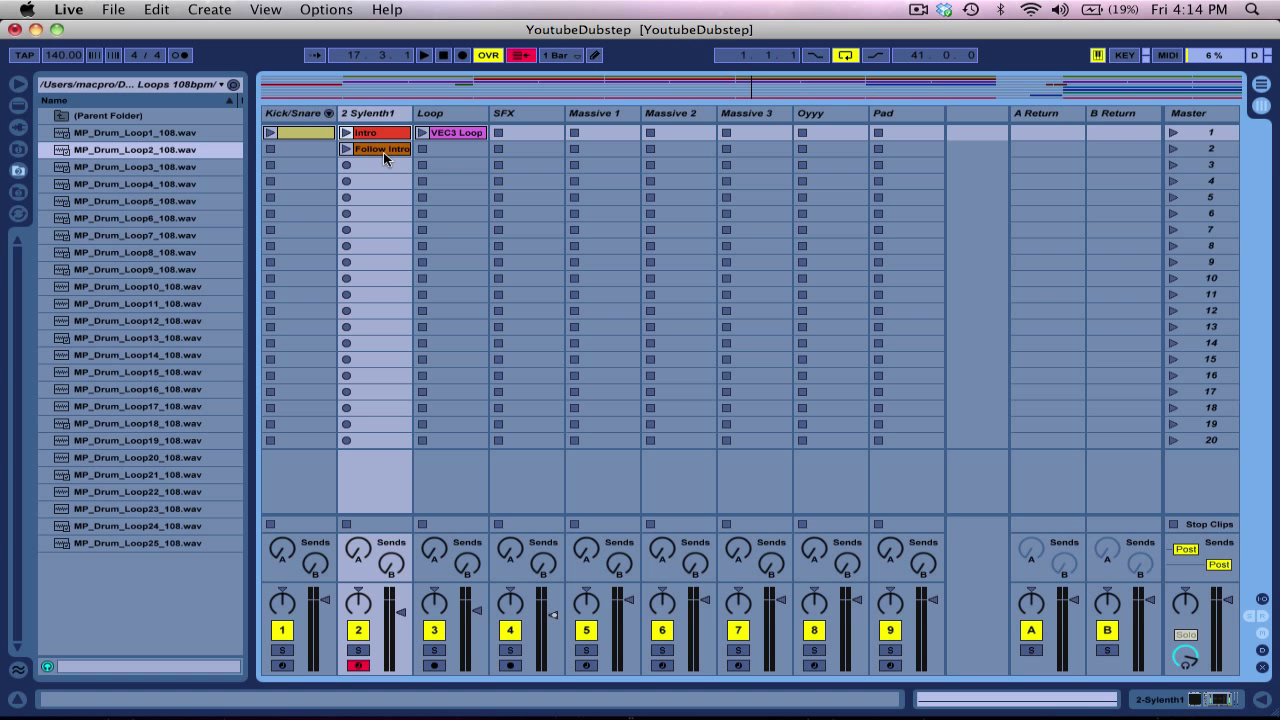
Launch the Follow Intro synth clip and reveal its track's volume lane
left_click(348, 148)
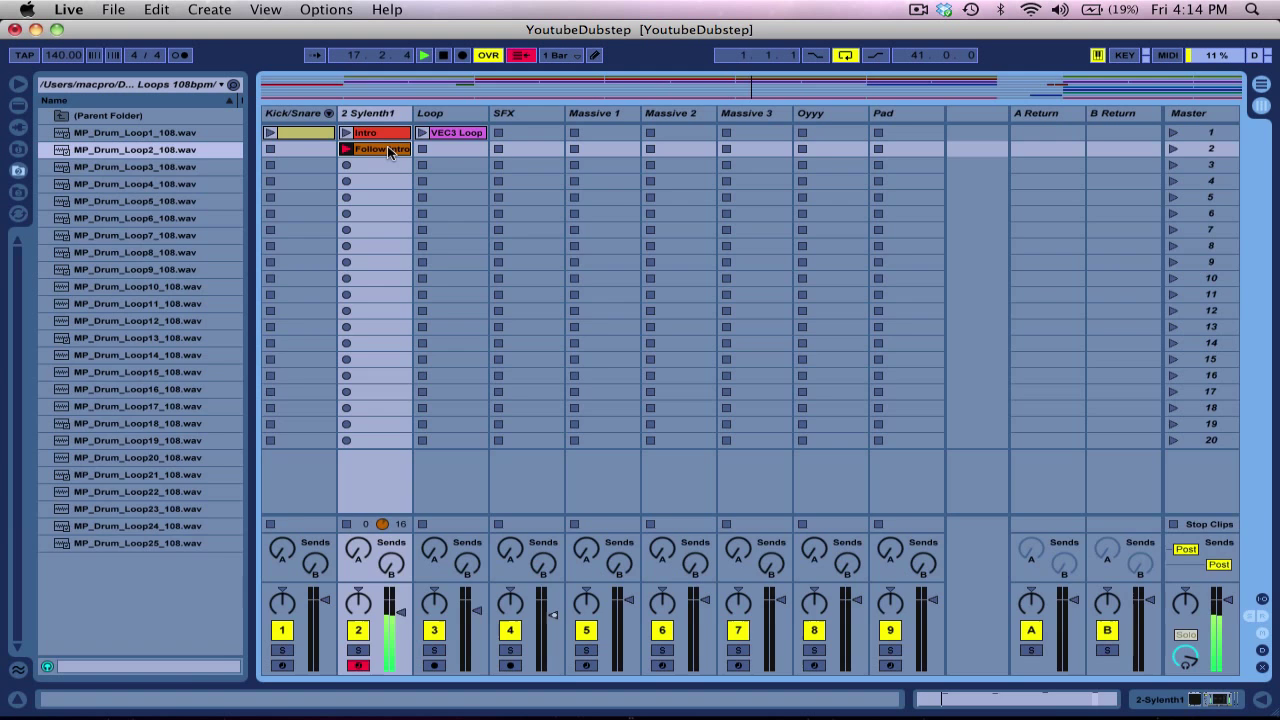
double_click(376, 148)
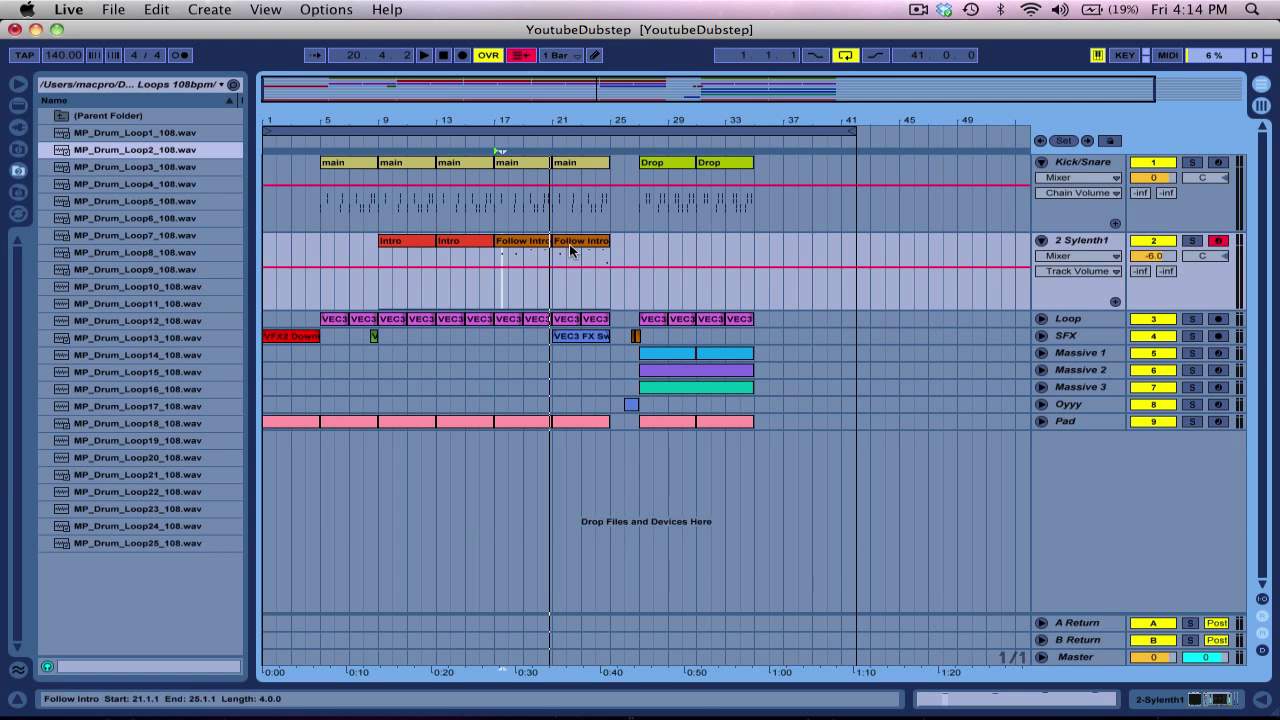
Inspect the Follow Intro notes, then show the Kick/Snare Compressor and EQ Eight chain
double_click(580, 240)
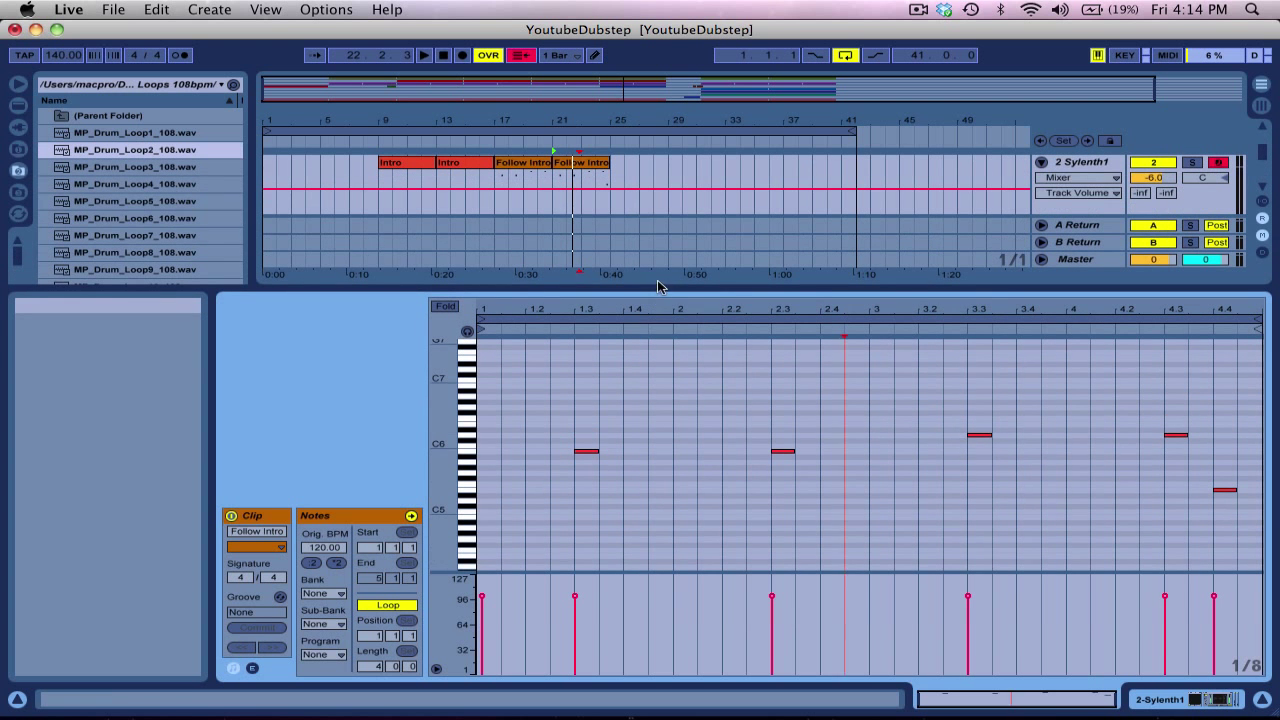
left_click(584, 162)
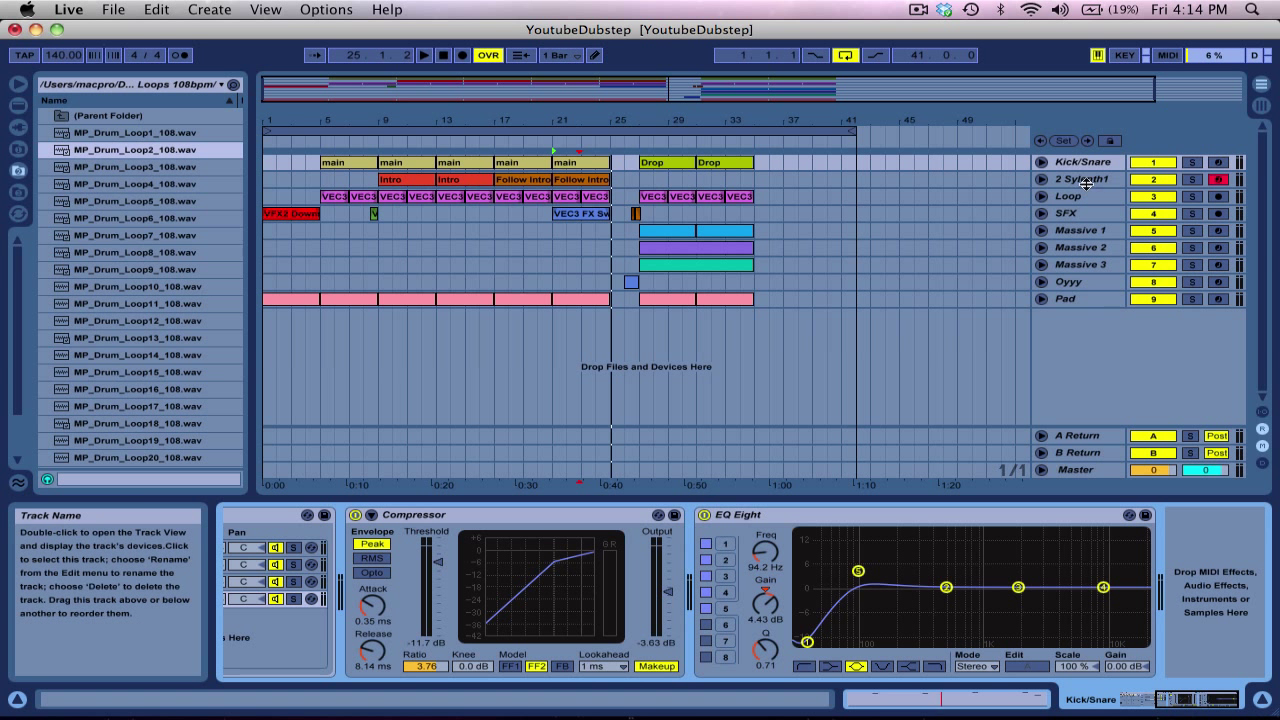
left_click(1080, 178)
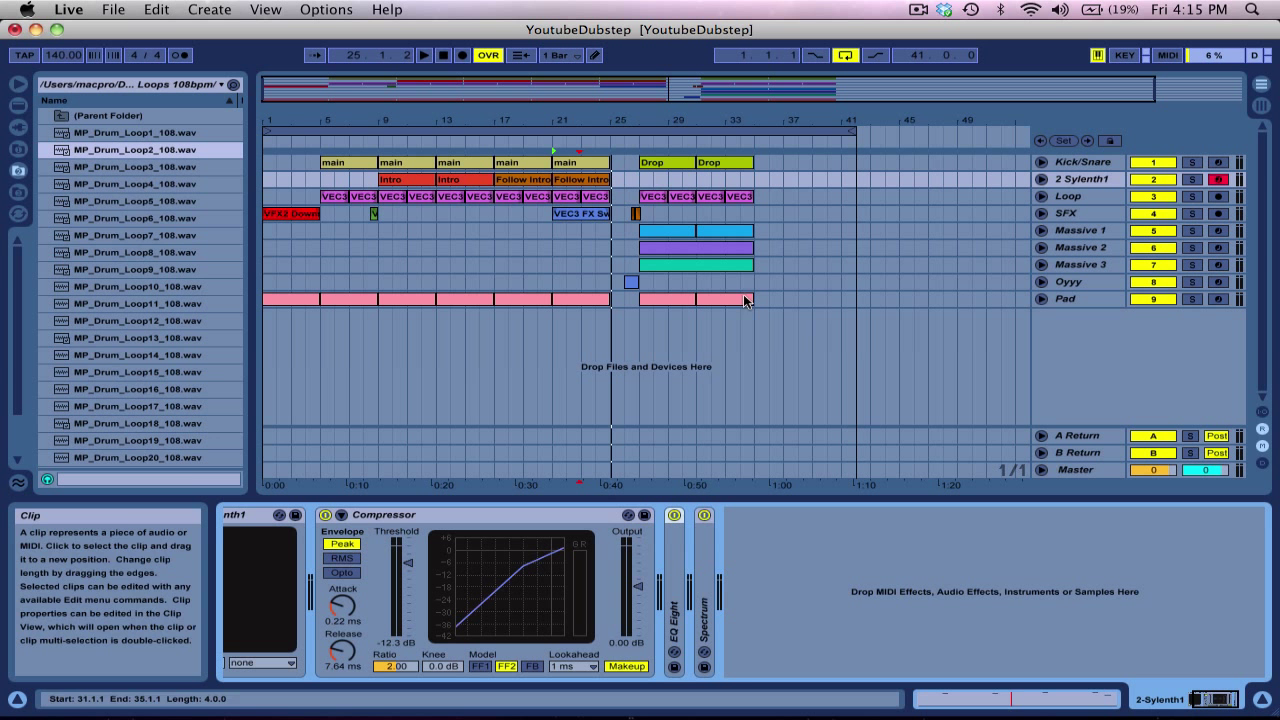
Lower the Loop track's Compressor threshold to about -16.2 dB and adjust its output gain
left_click(1068, 196)
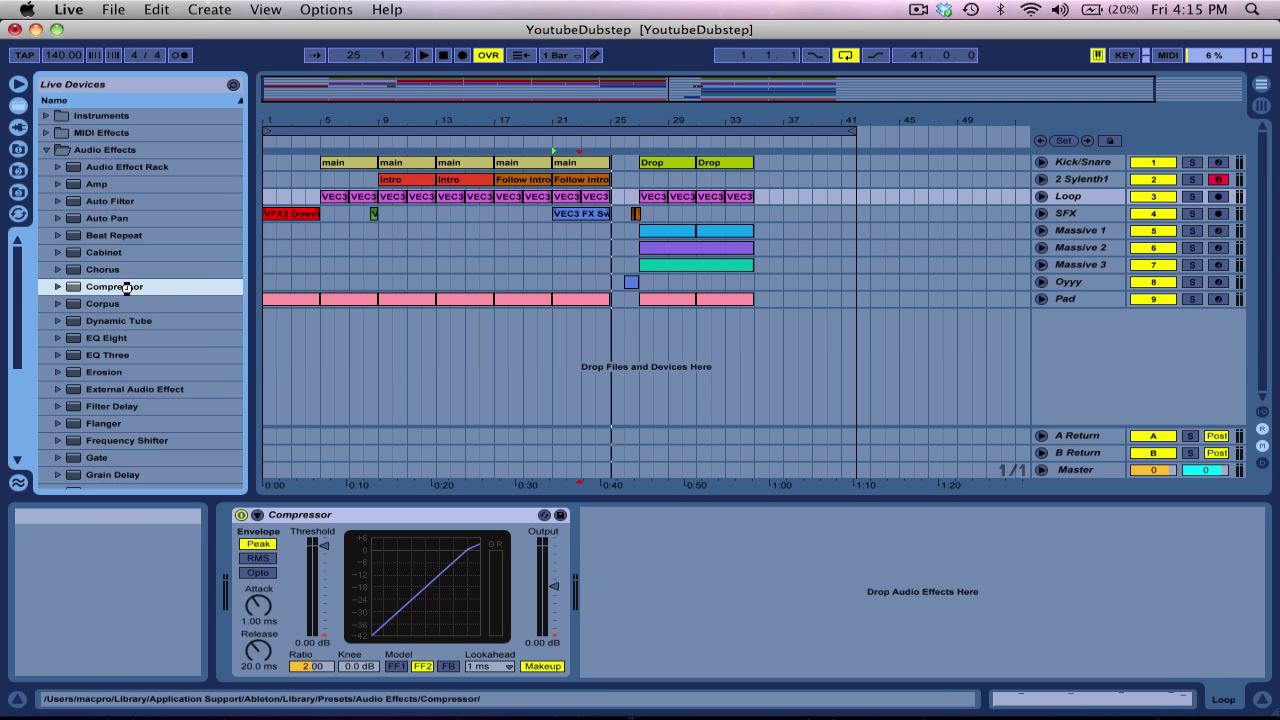
left_click_drag(324, 556, 324, 604)
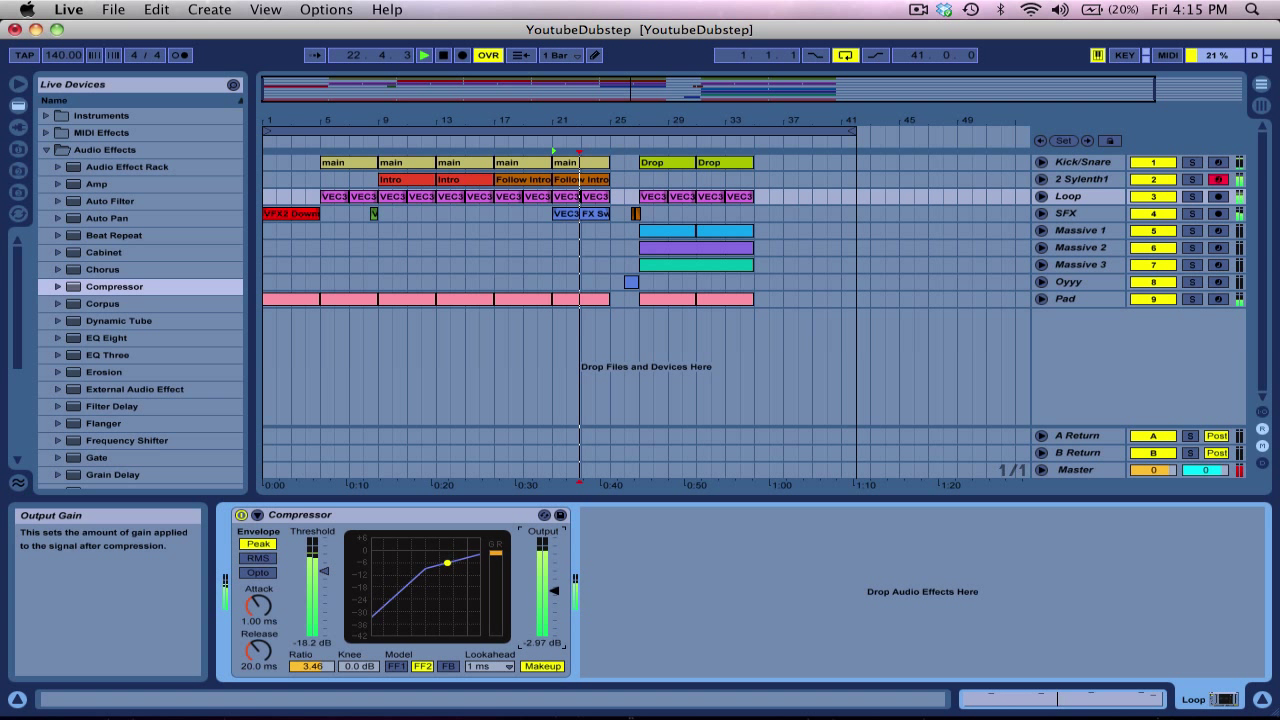
left_click(690, 264)
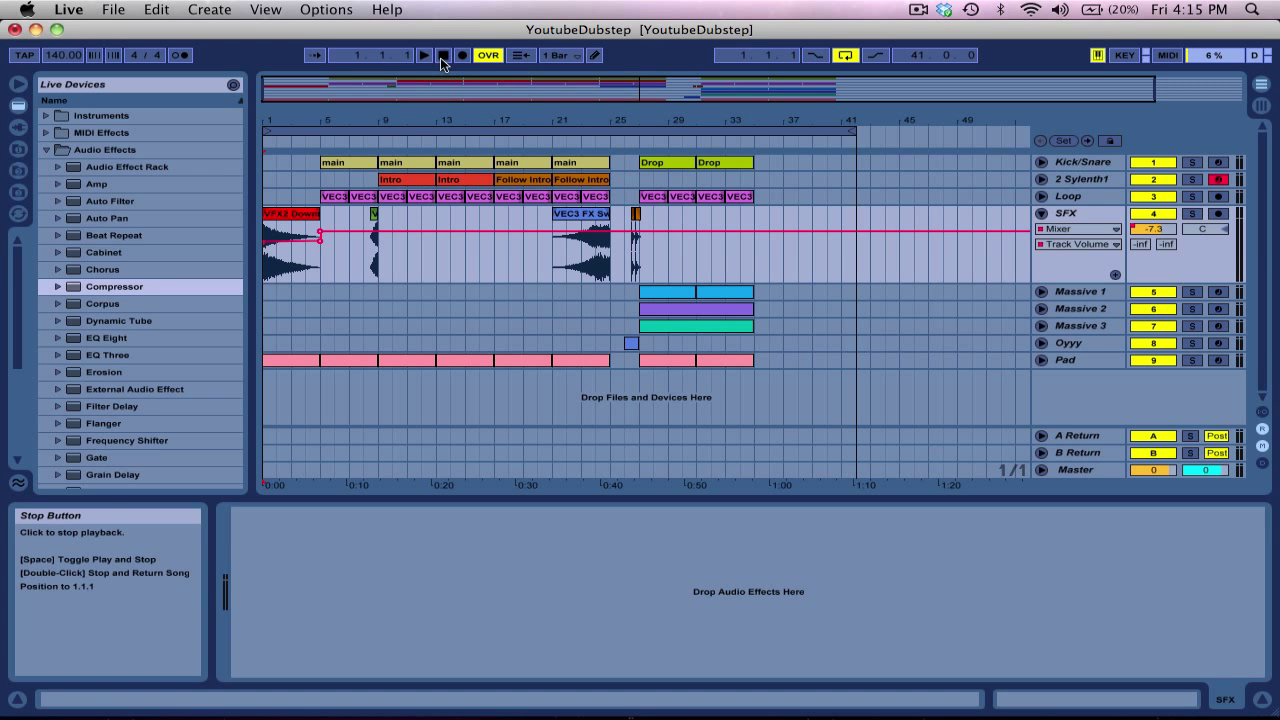
Stop playback and mark a position near the SFX sweep leading into the Drop
left_click(290, 216)
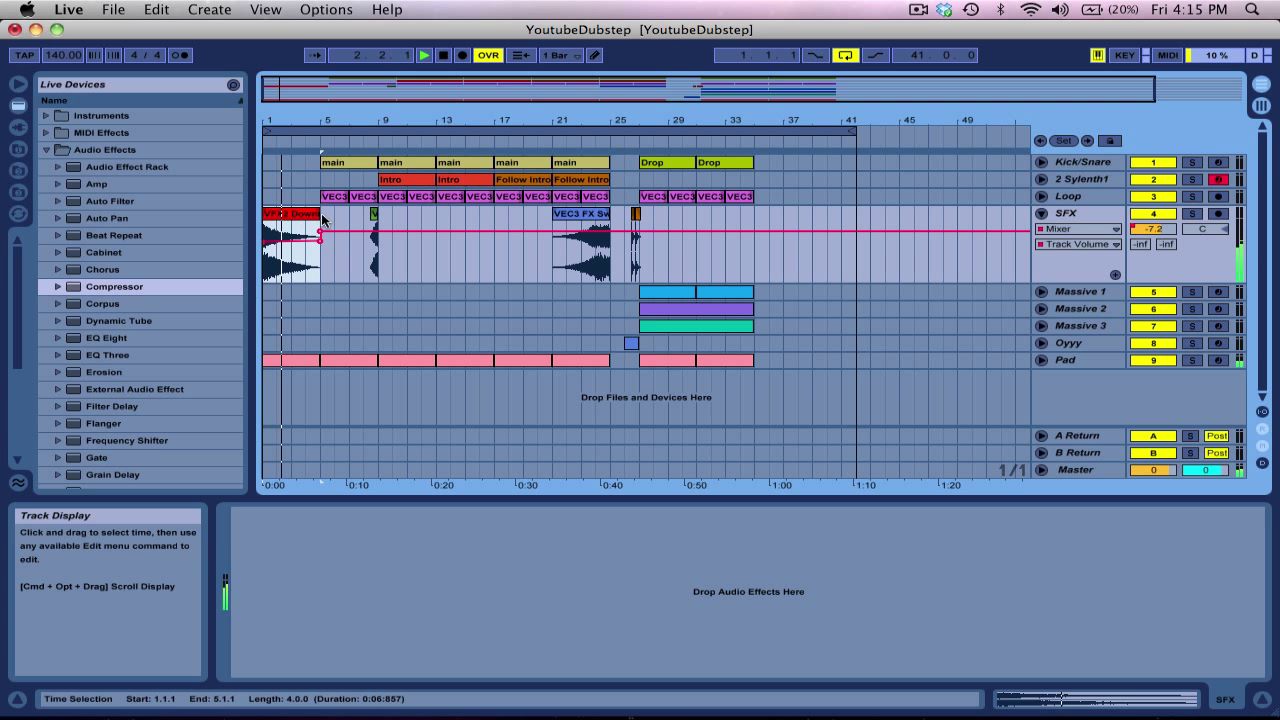
left_click(364, 250)
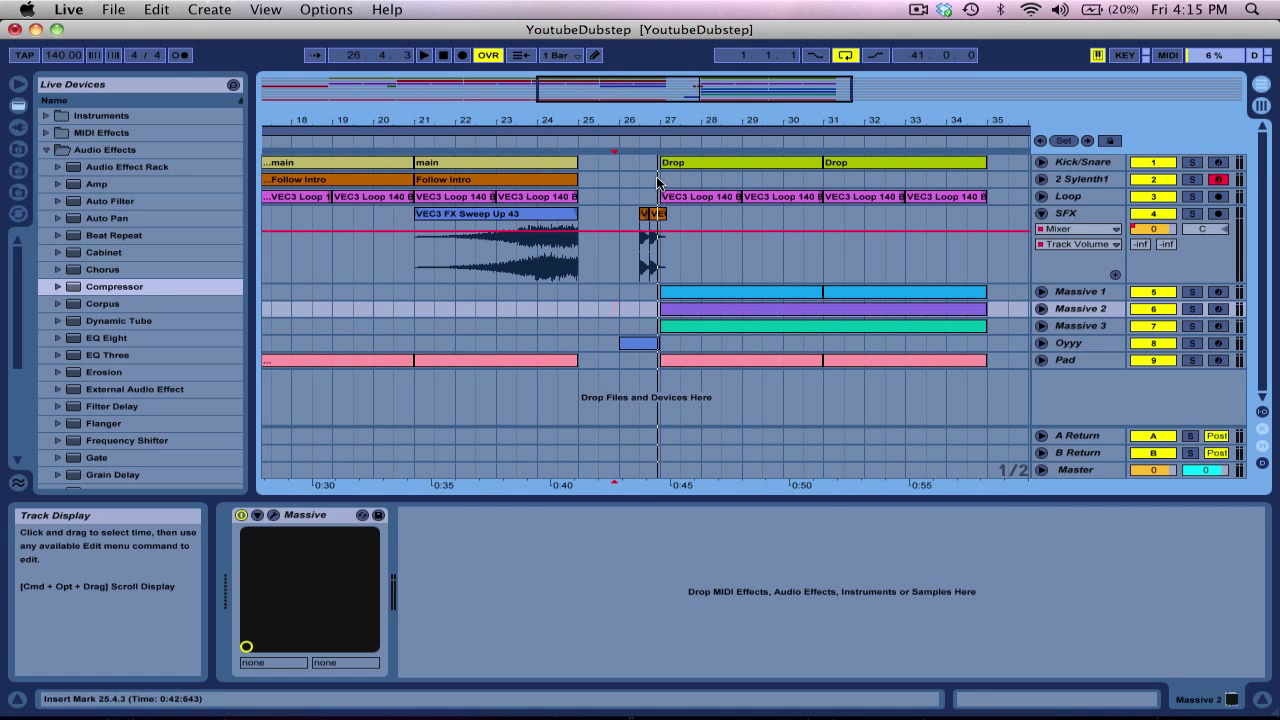
mouse_move(1040, 218)
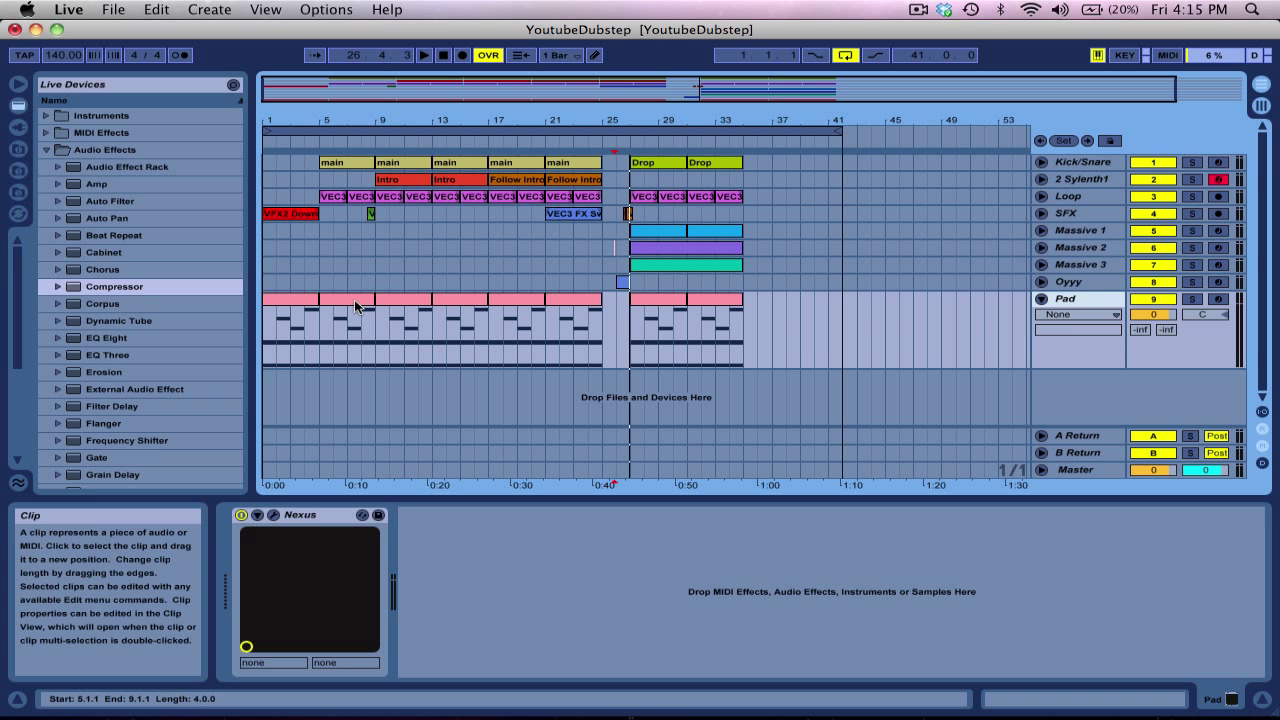
Place the insert point in the Pad track to reveal its notes
left_click(368, 252)
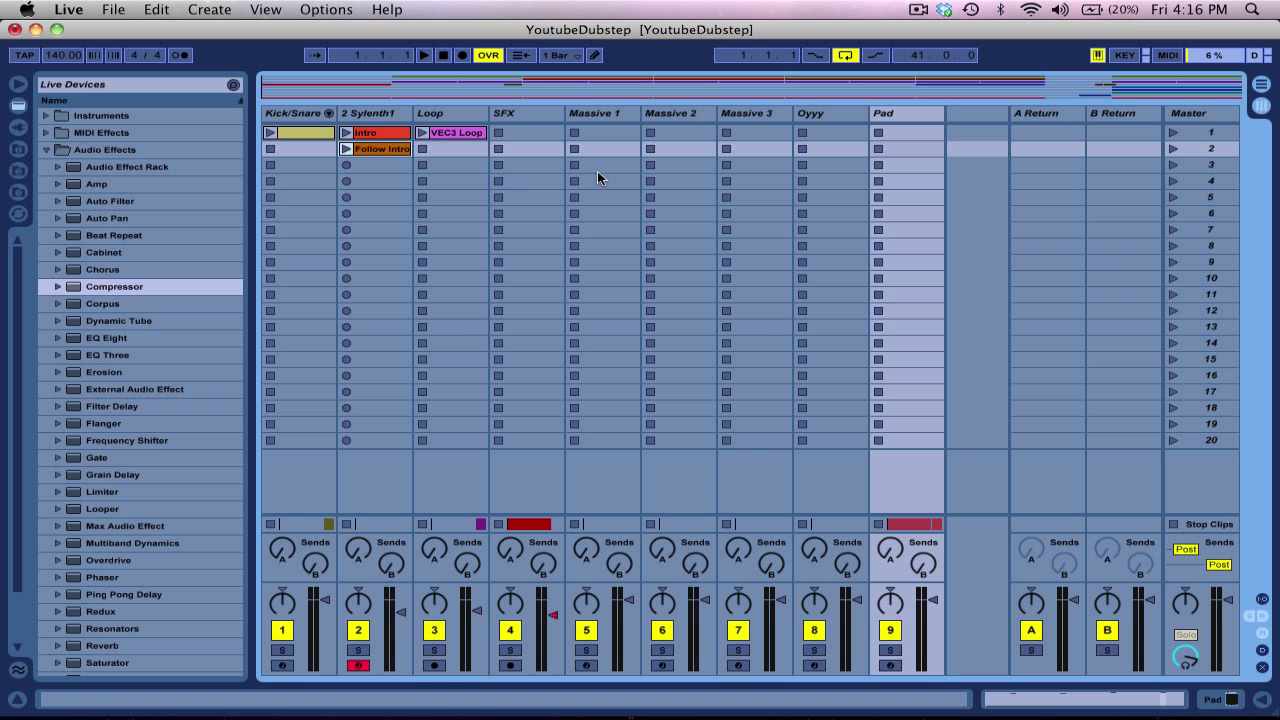
Launch the Pad clip in session view, then return to the arrangement timeline
key("tab")
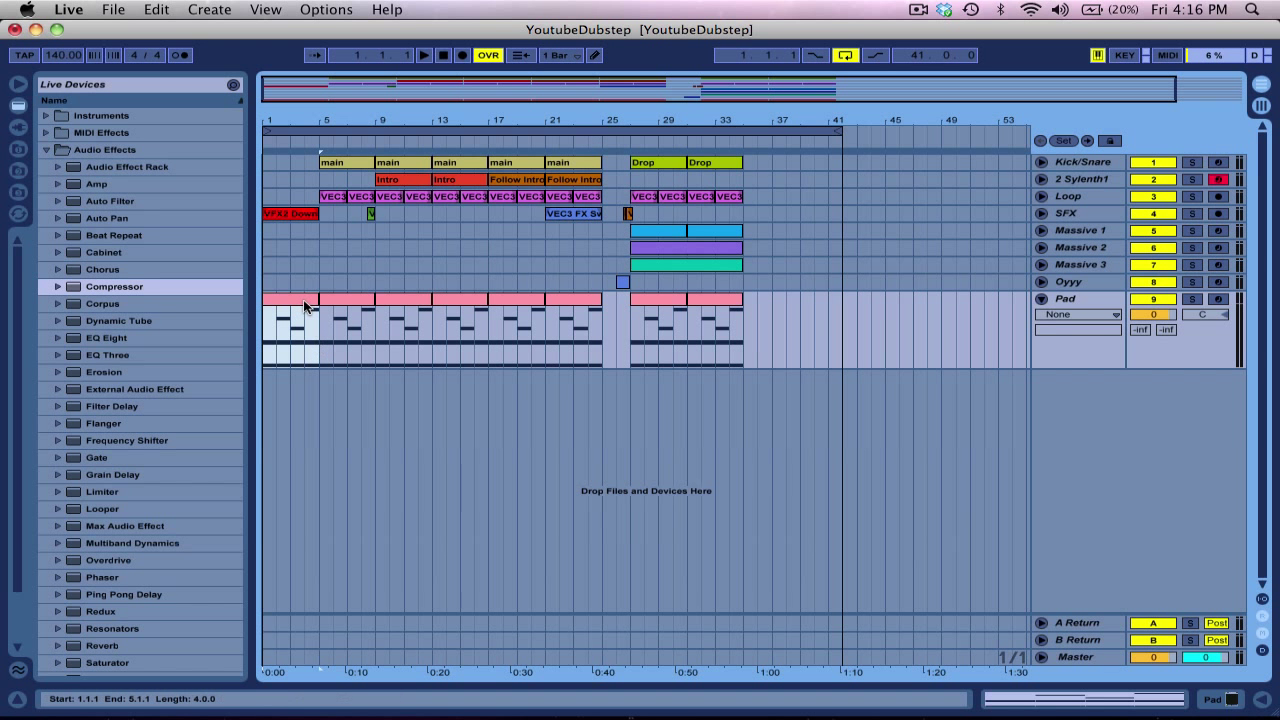
key("Tab")
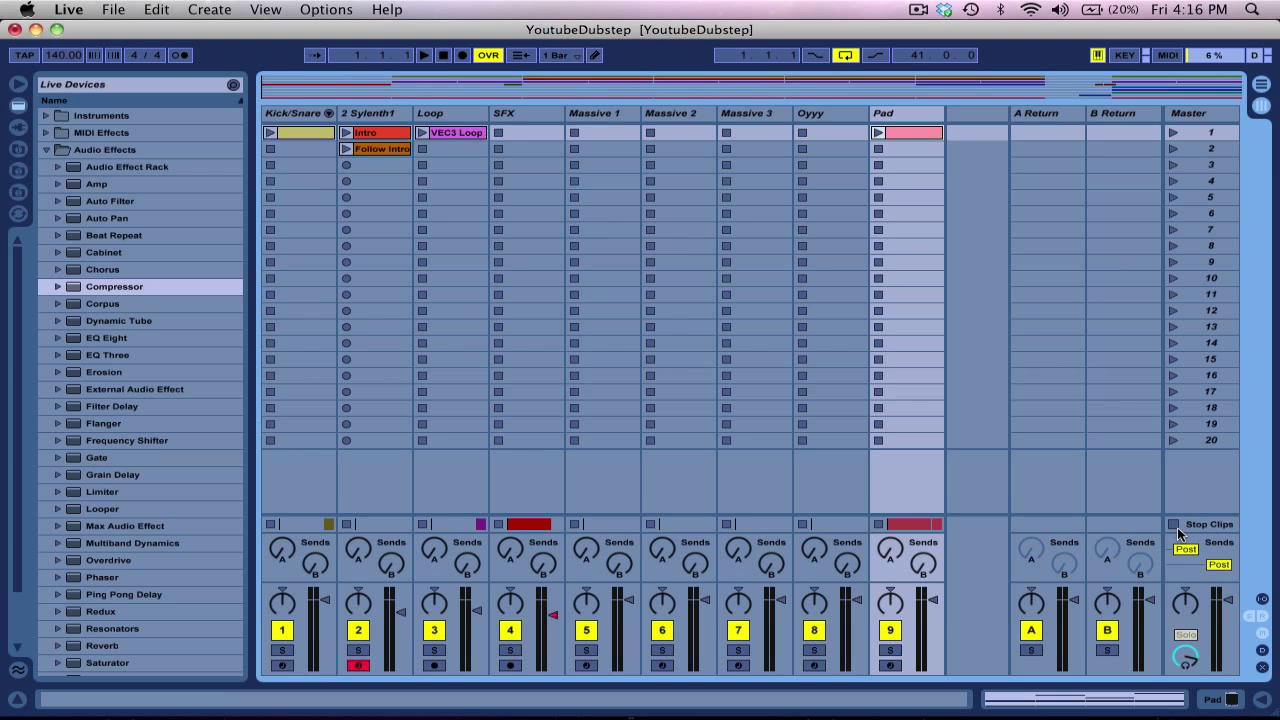
left_click(878, 132)
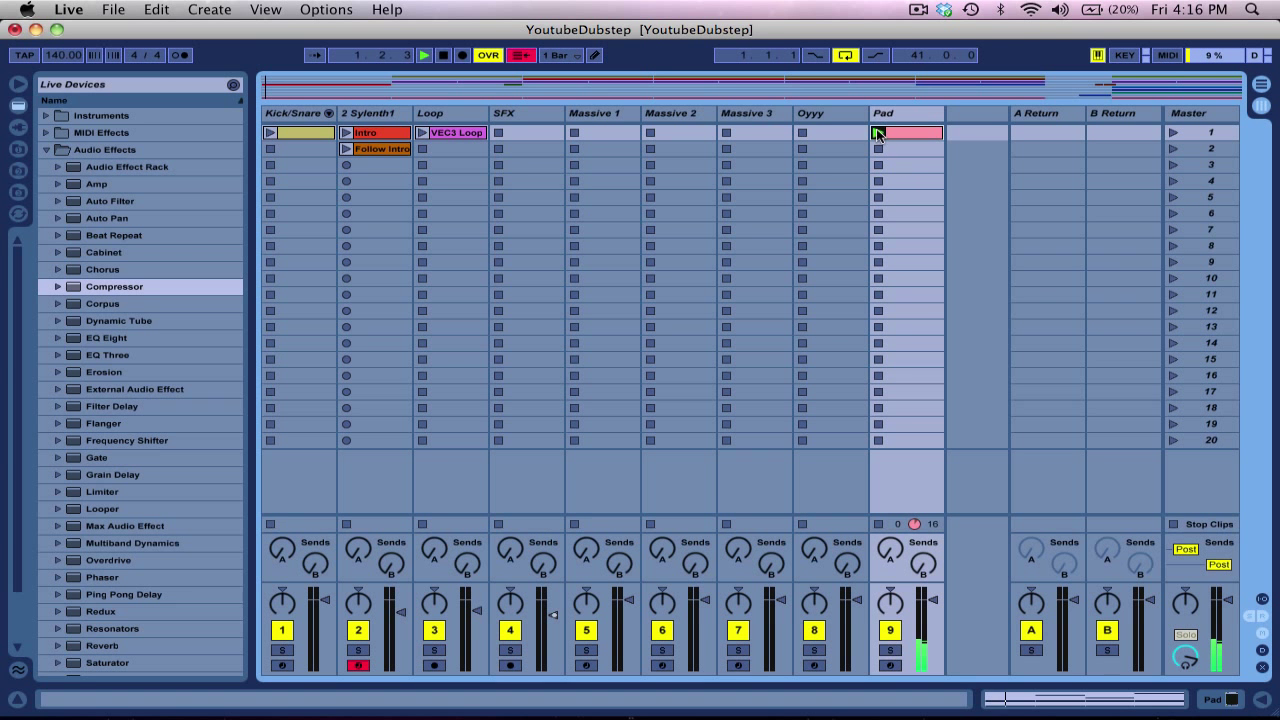
double_click(904, 132)
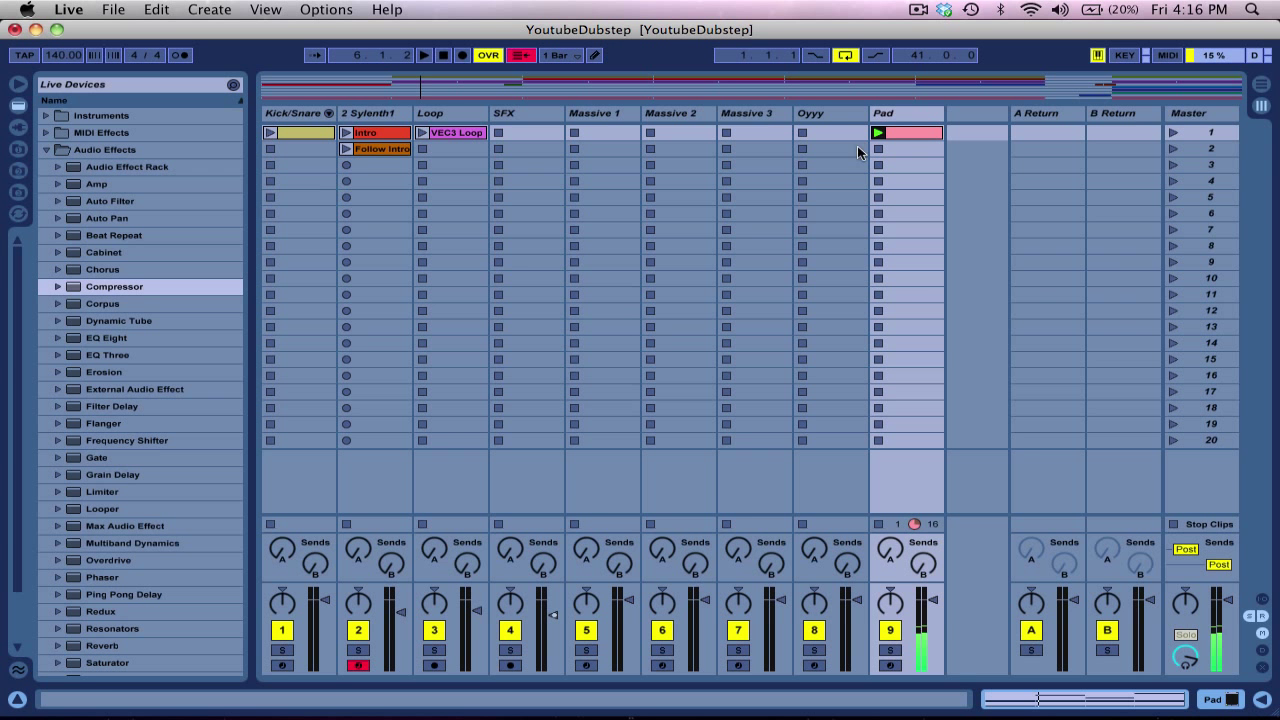
key("tab")
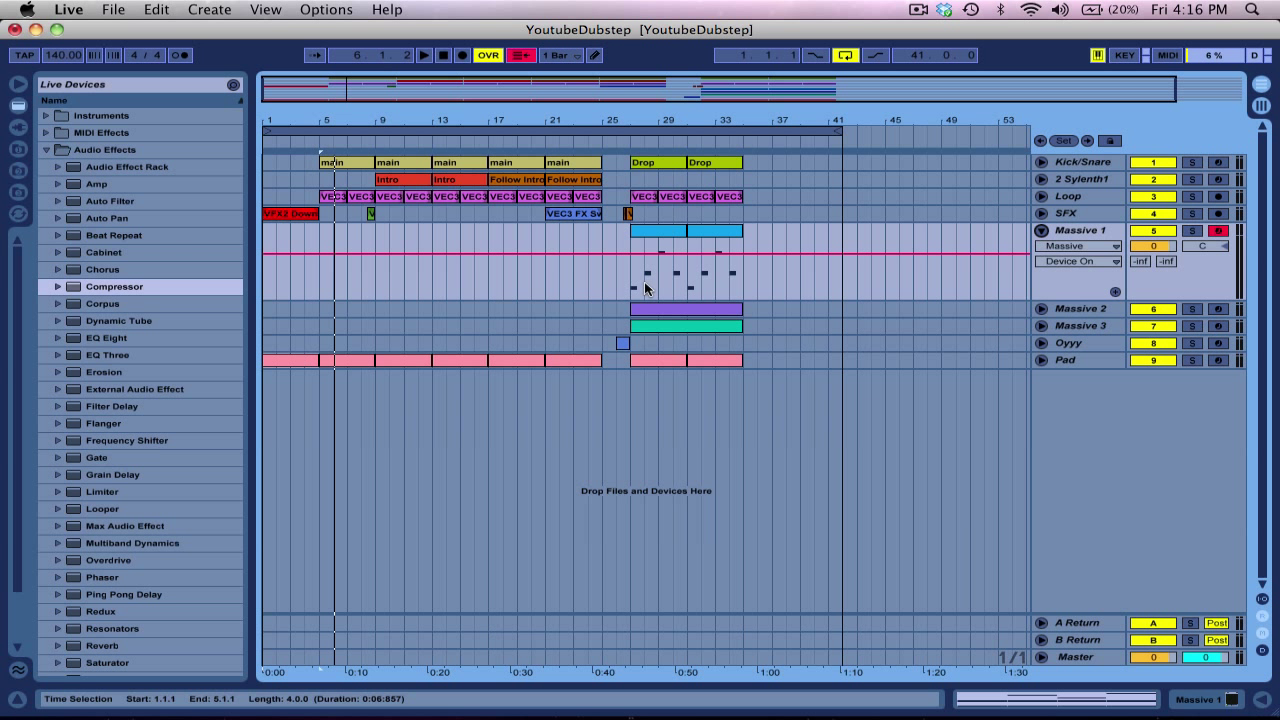
mouse_move(632, 288)
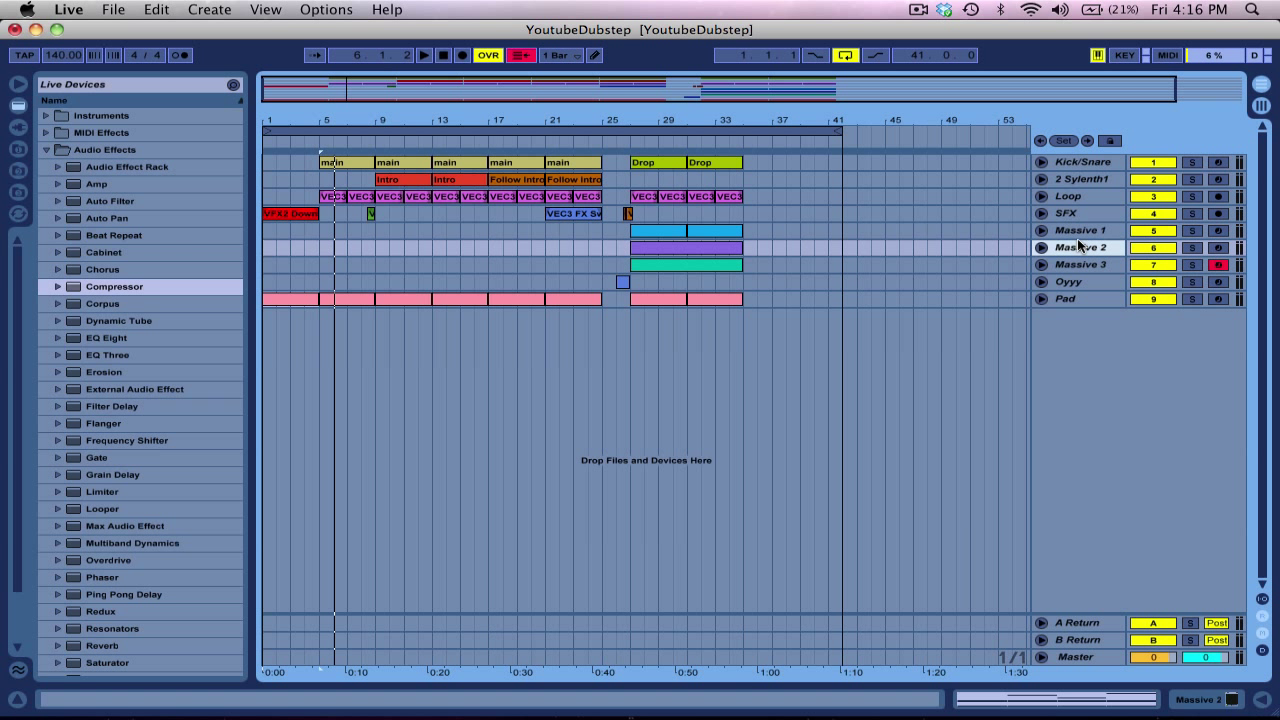
Fold the Massive tracks closed and select the Drop section spanning bars 27–37
left_click(1080, 230)
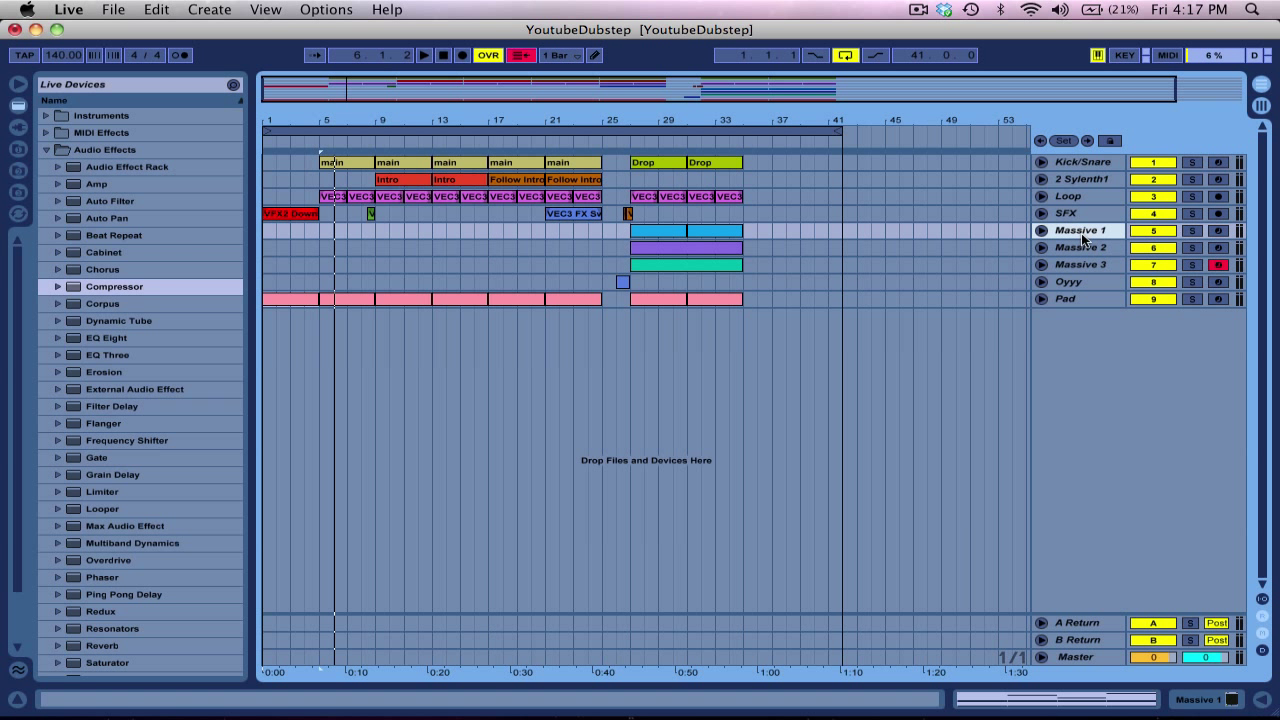
left_click(1080, 264)
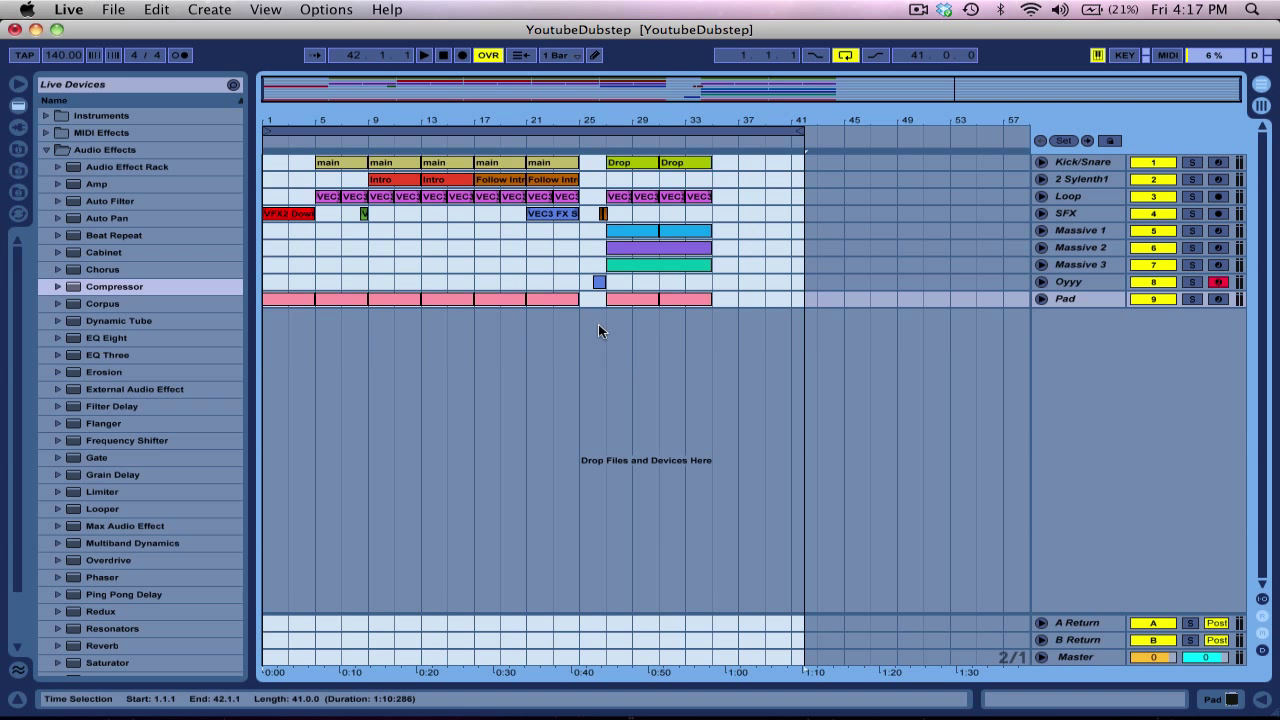
left_click(618, 162)
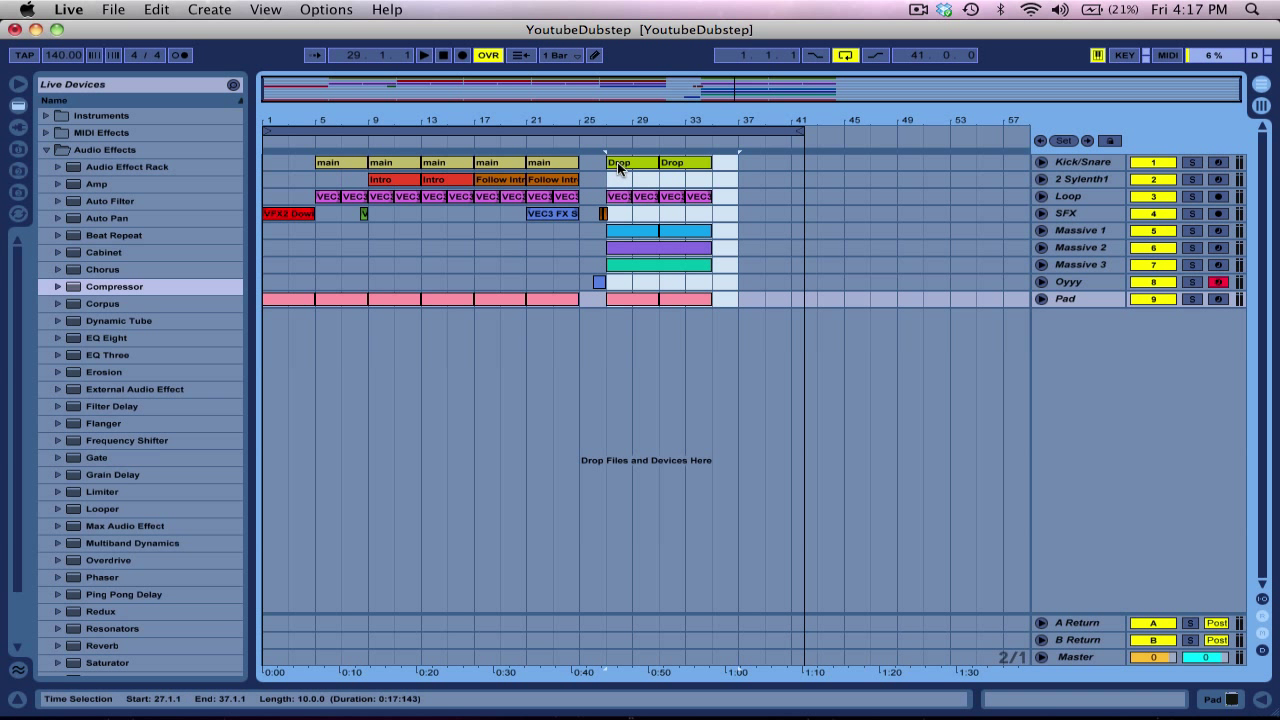